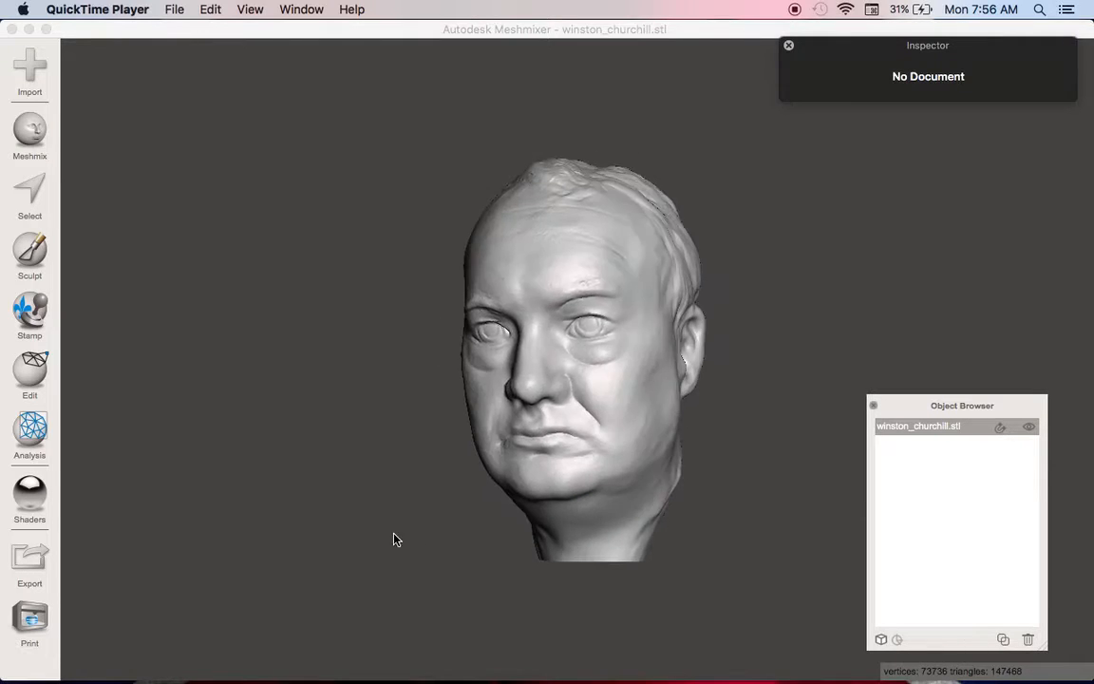
Turn and enlarge the head, then switch to the Print view on the MakerBot Replicator 2 plate
left_click_drag(396, 539, 553, 551)
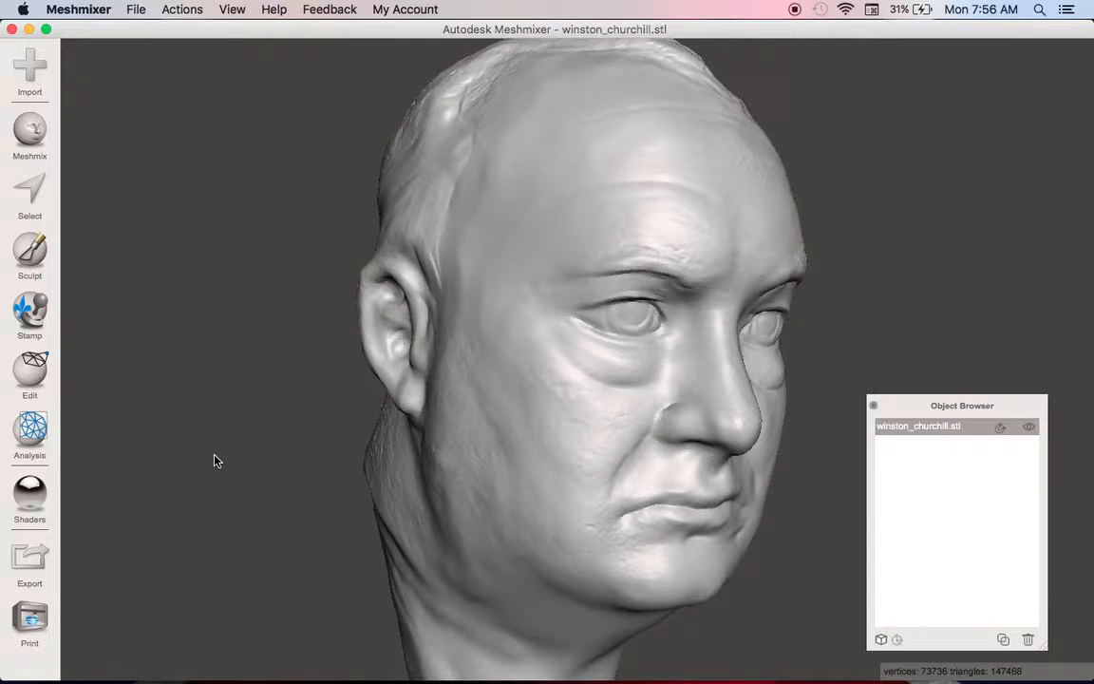
left_click(29, 620)
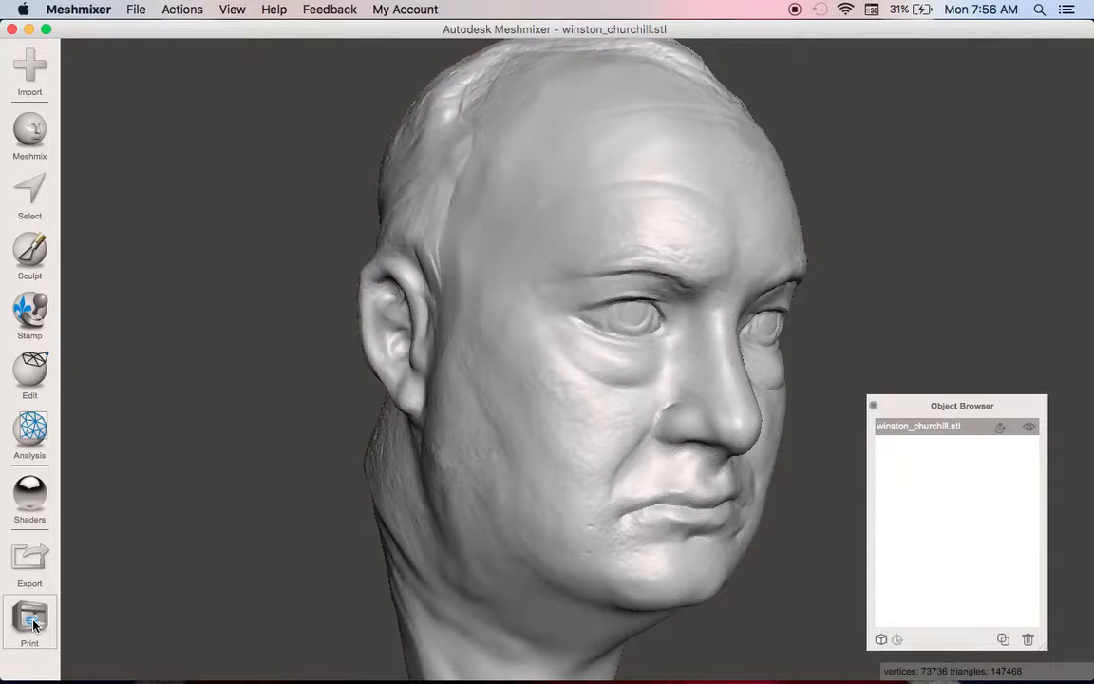
left_click(29, 616)
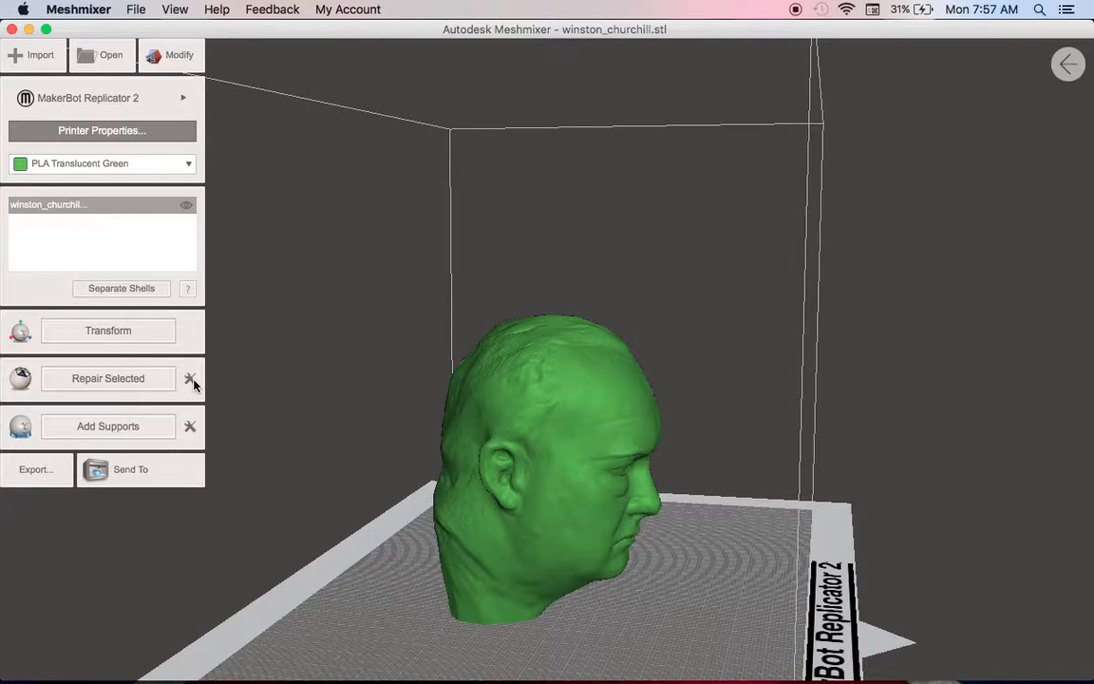
mouse_move(187, 429)
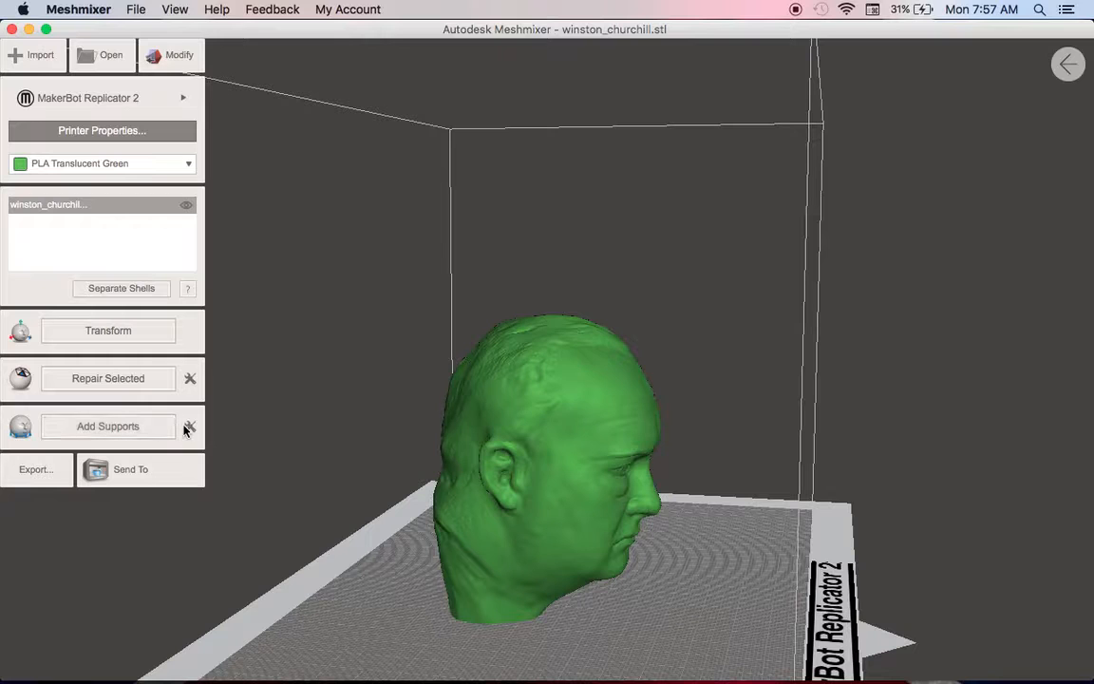
Start overhang analysis, lower the view toward the chin, and expand the Advanced Support settings
left_click(107, 426)
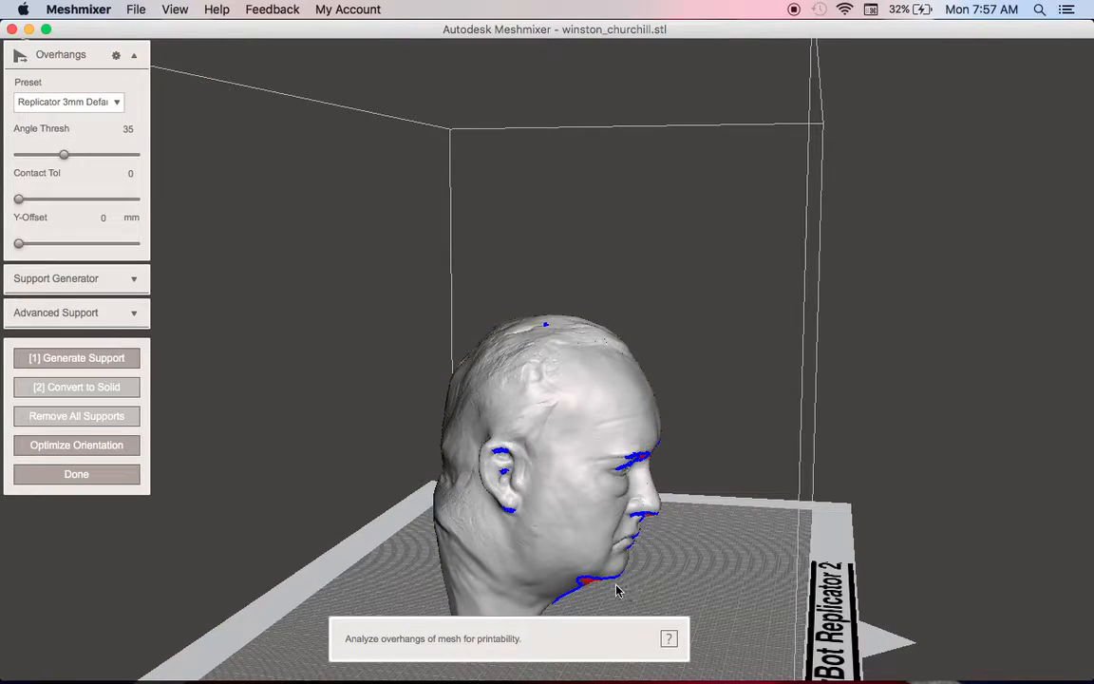
left_click_drag(618, 589, 600, 548)
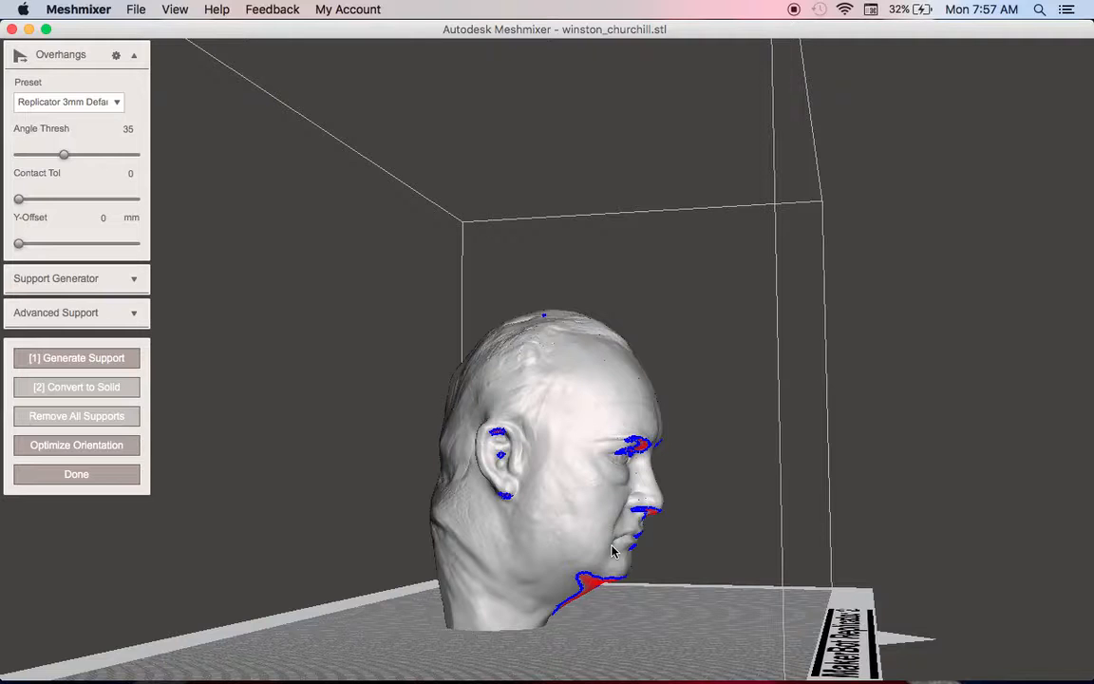
left_click(55, 312)
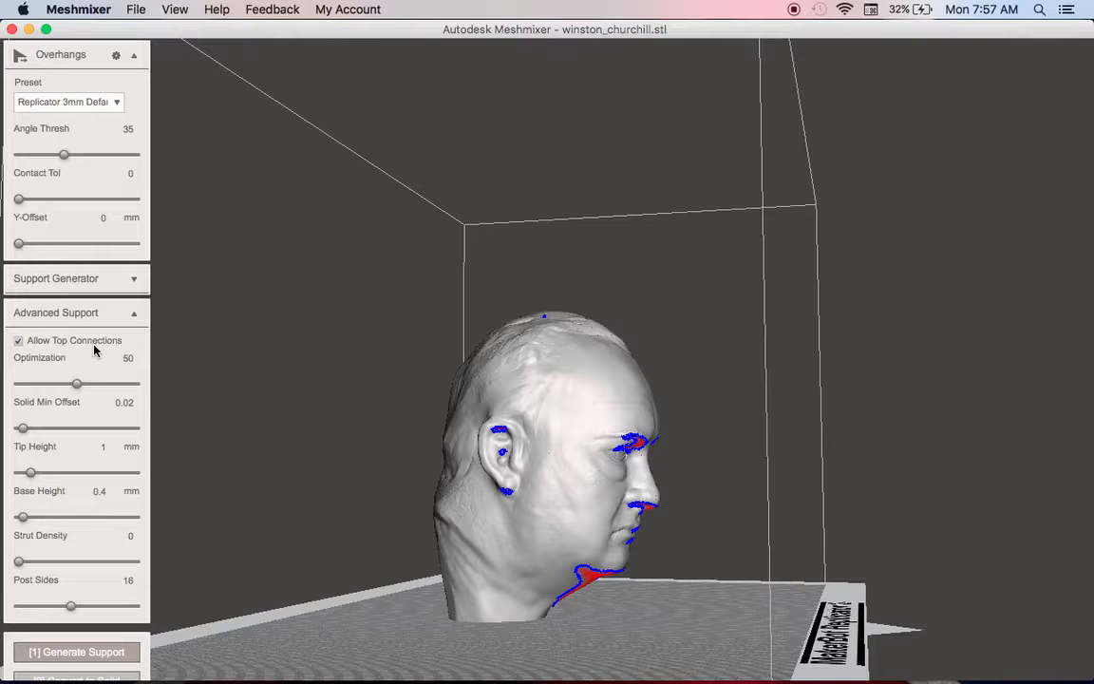
mouse_move(111, 575)
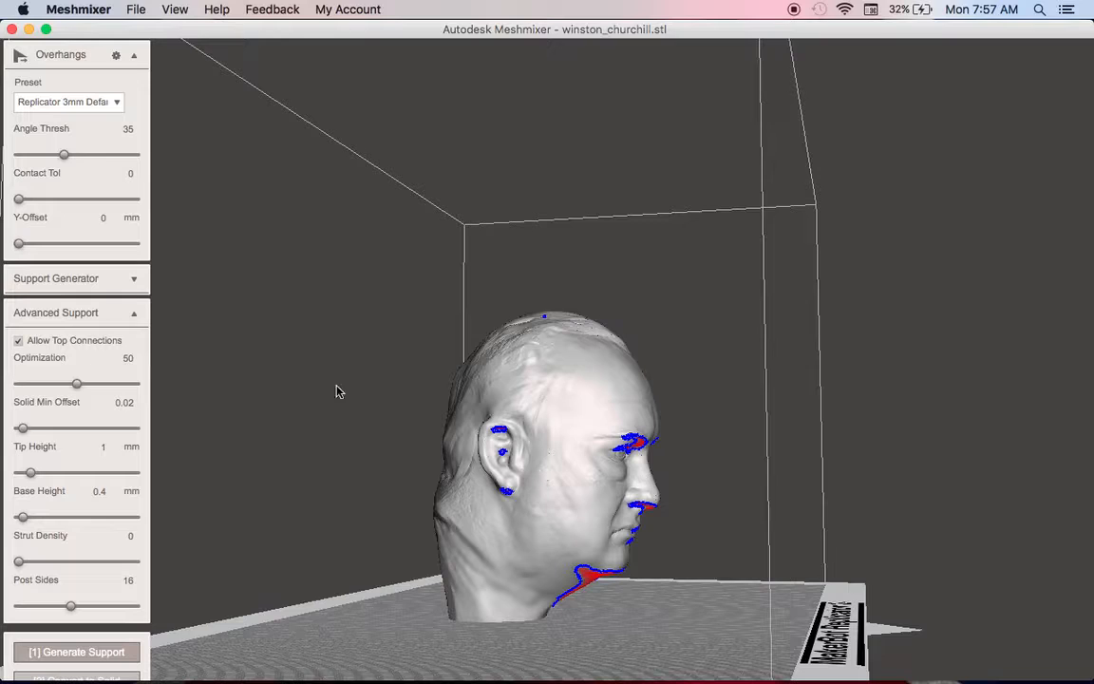
mouse_move(600, 443)
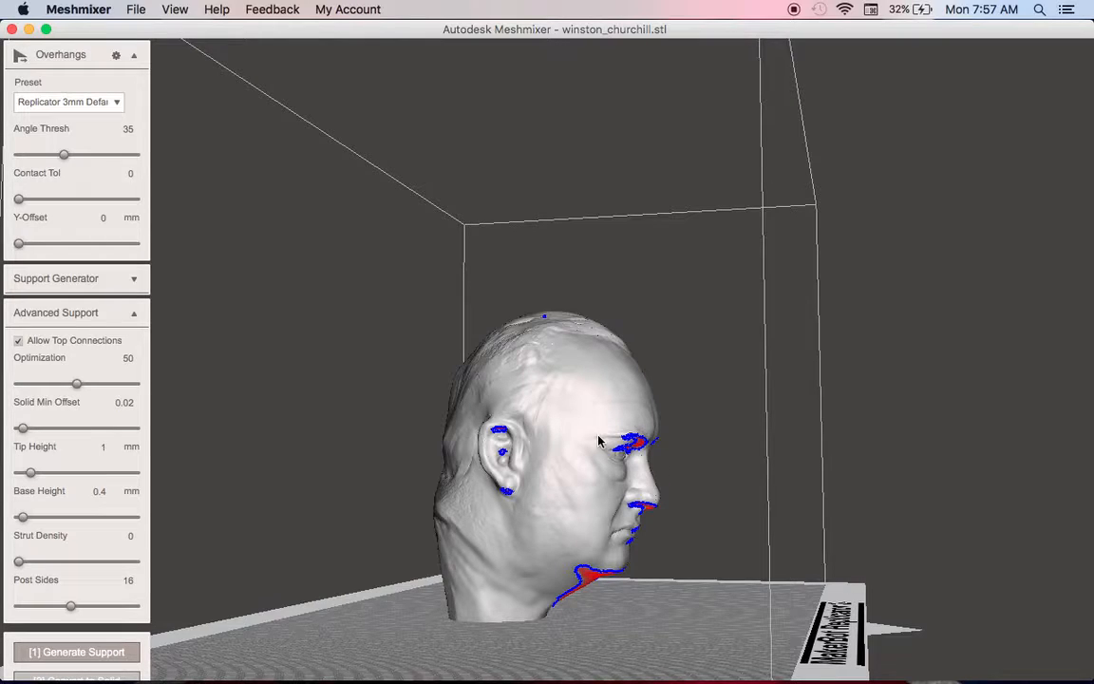
mouse_move(642, 463)
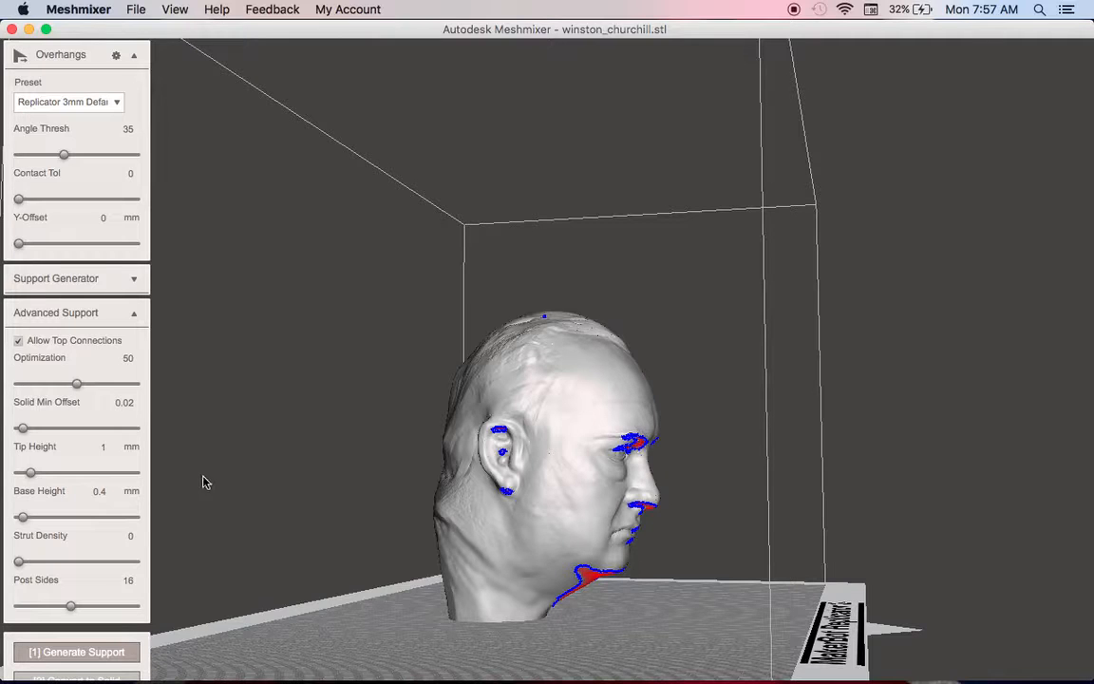
Generate tree supports using the Replicator 3mm Defaults preset
left_click(134, 313)
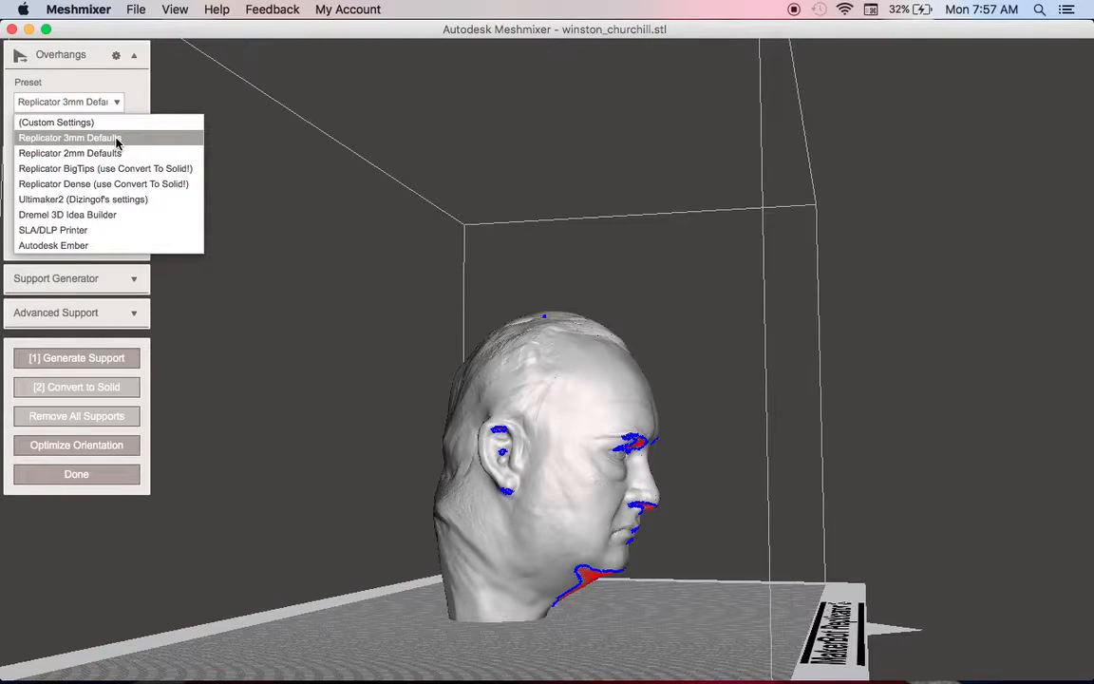
mouse_move(126, 132)
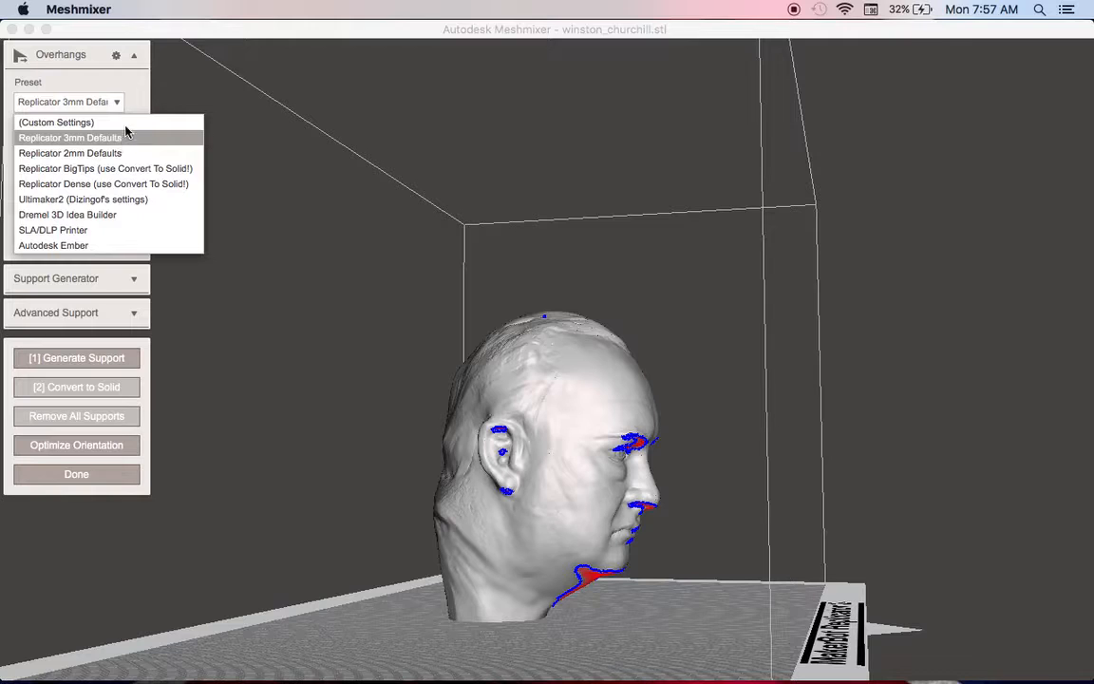
left_click(70, 137)
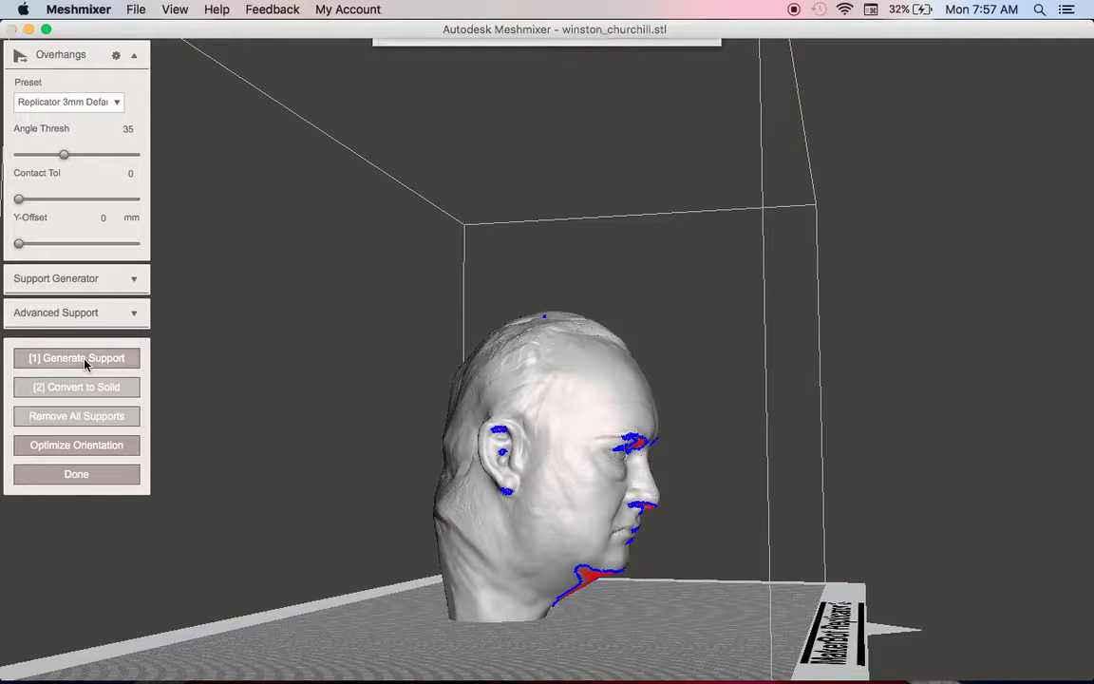
left_click(76, 357)
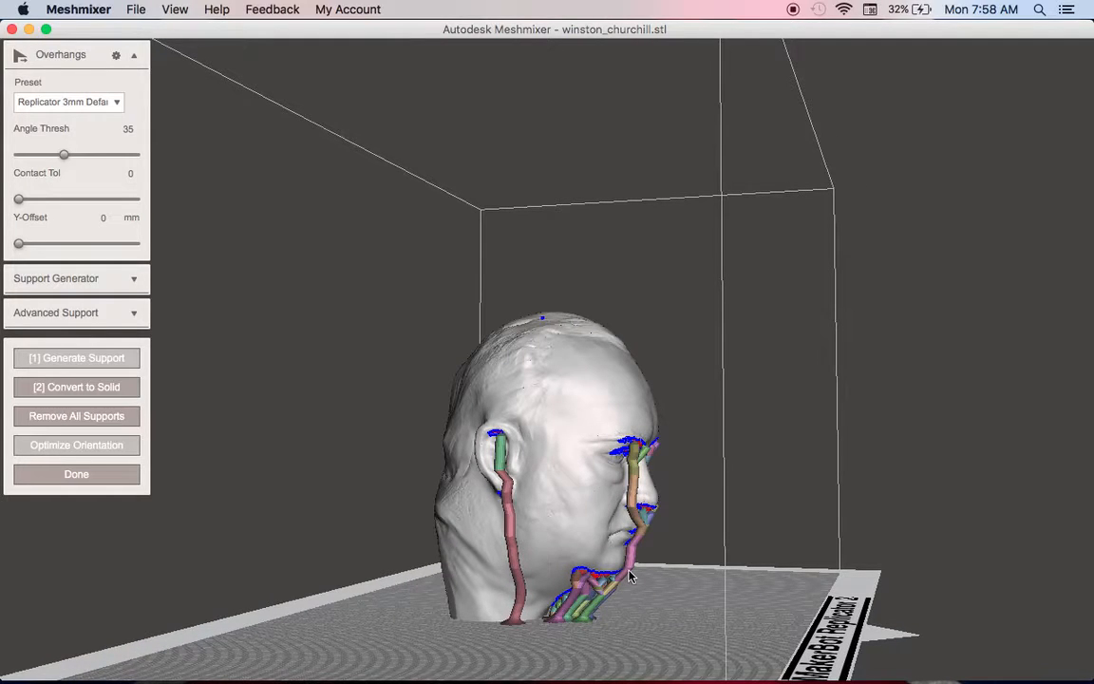
Orbit to the front of the head and draw an extra strut from the chin to the plate
left_click_drag(631, 574, 579, 594)
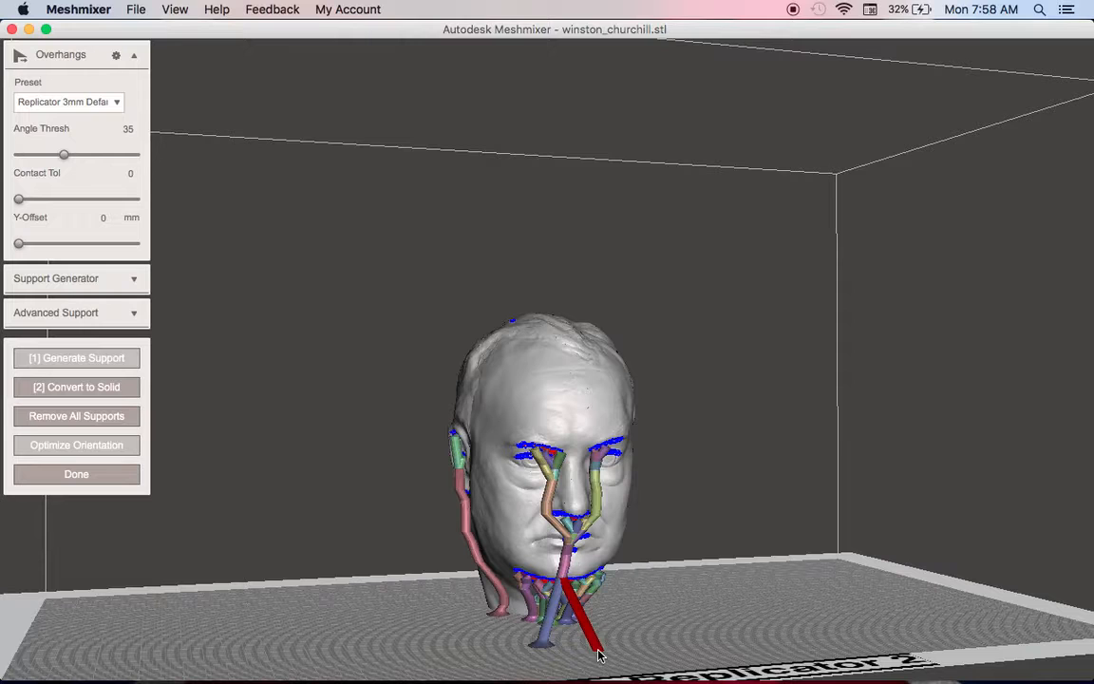
left_click_drag(599, 655, 649, 612)
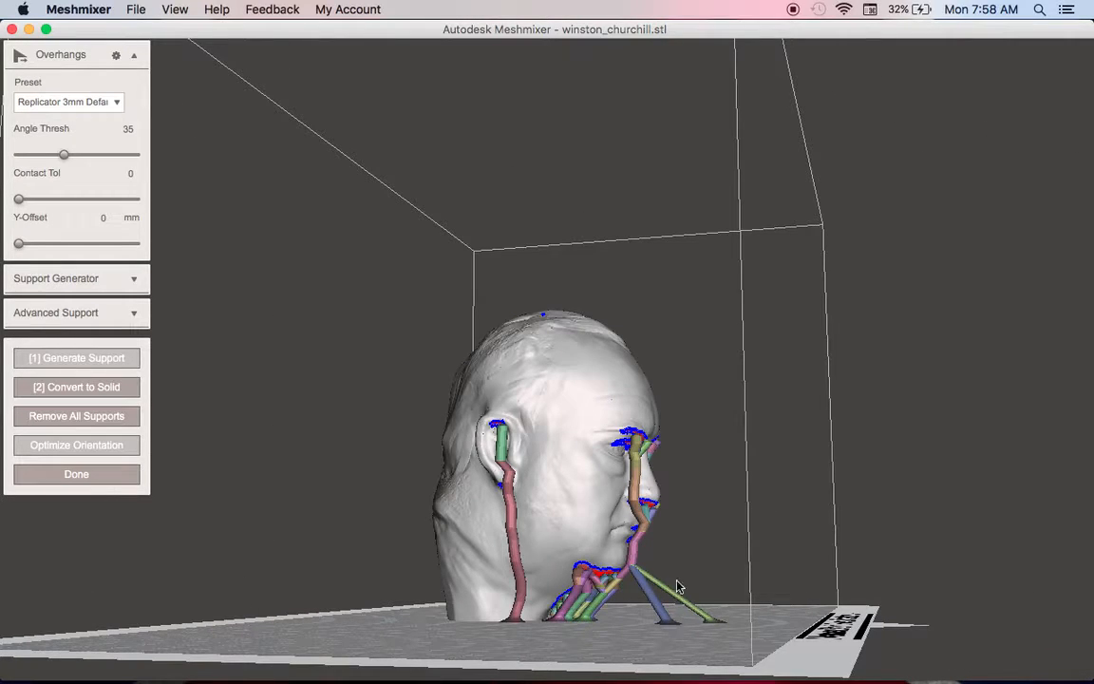
mouse_move(712, 615)
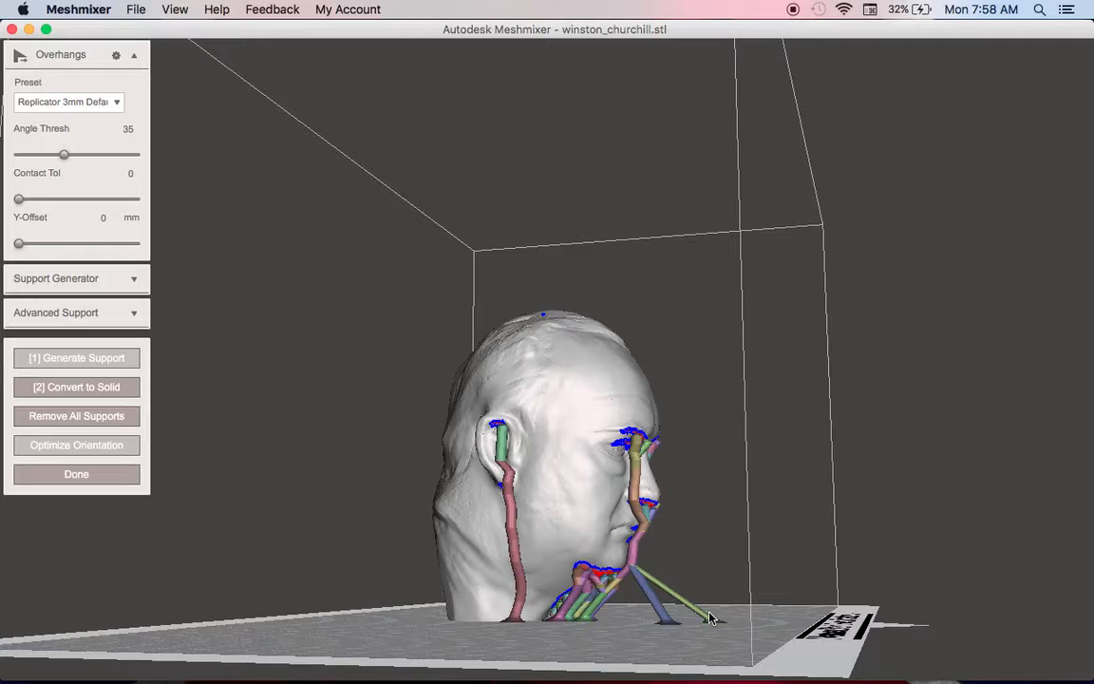
mouse_move(651, 551)
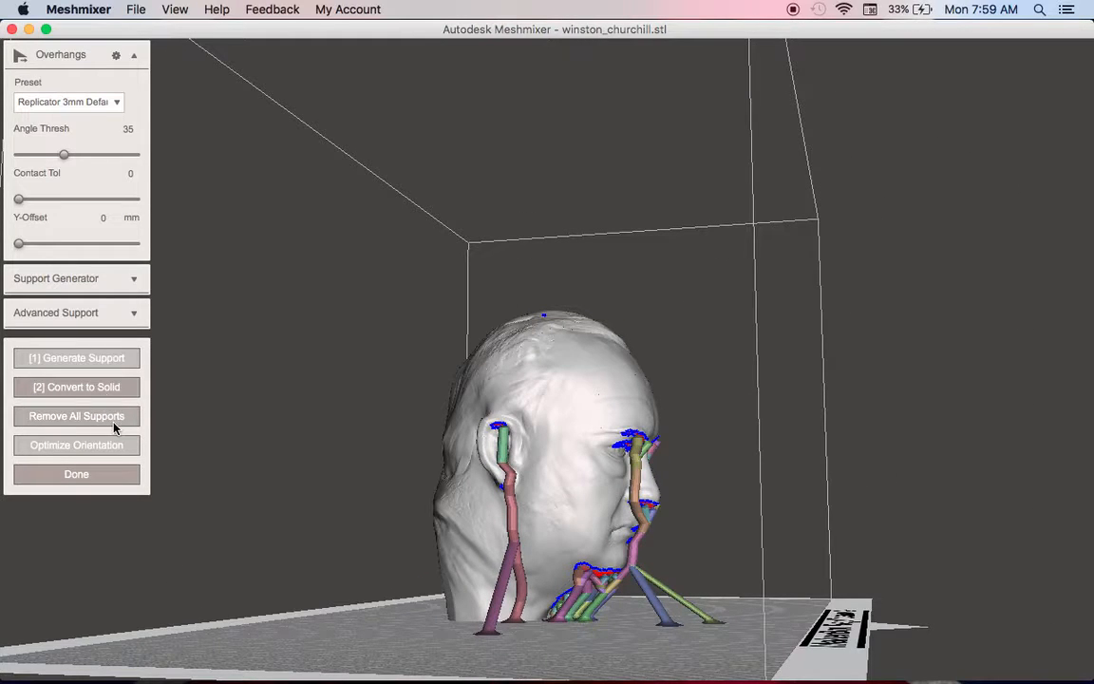
Remove the existing supports and regenerate them with the Replicator 2mm Defaults preset
left_click(76, 416)
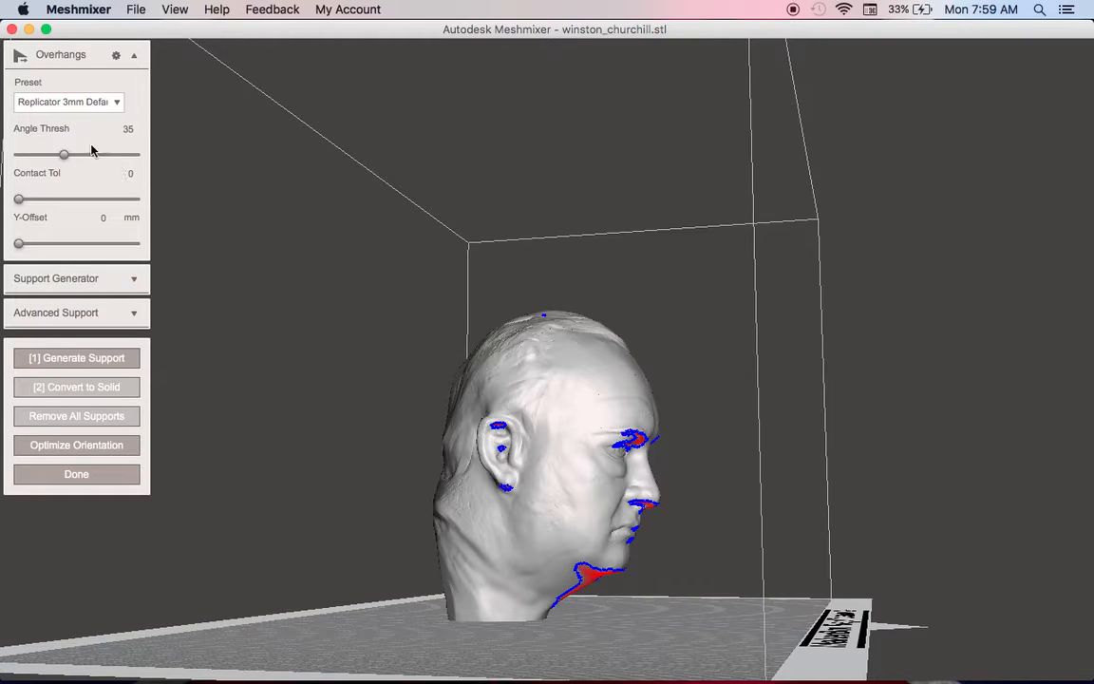
left_click(68, 102)
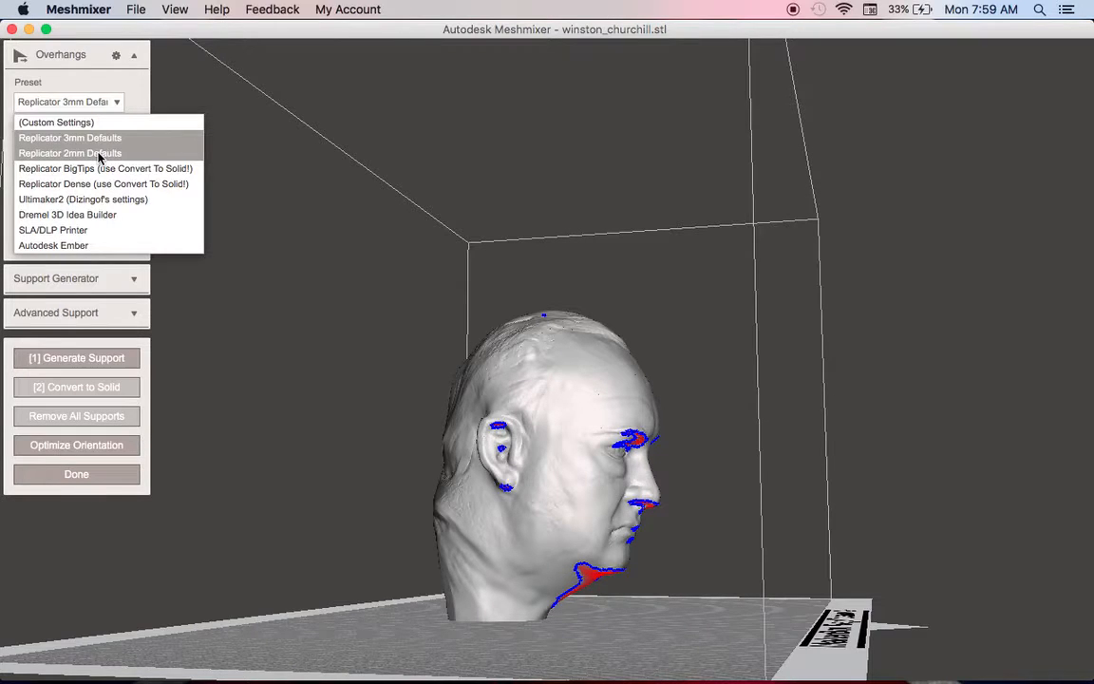
left_click(71, 153)
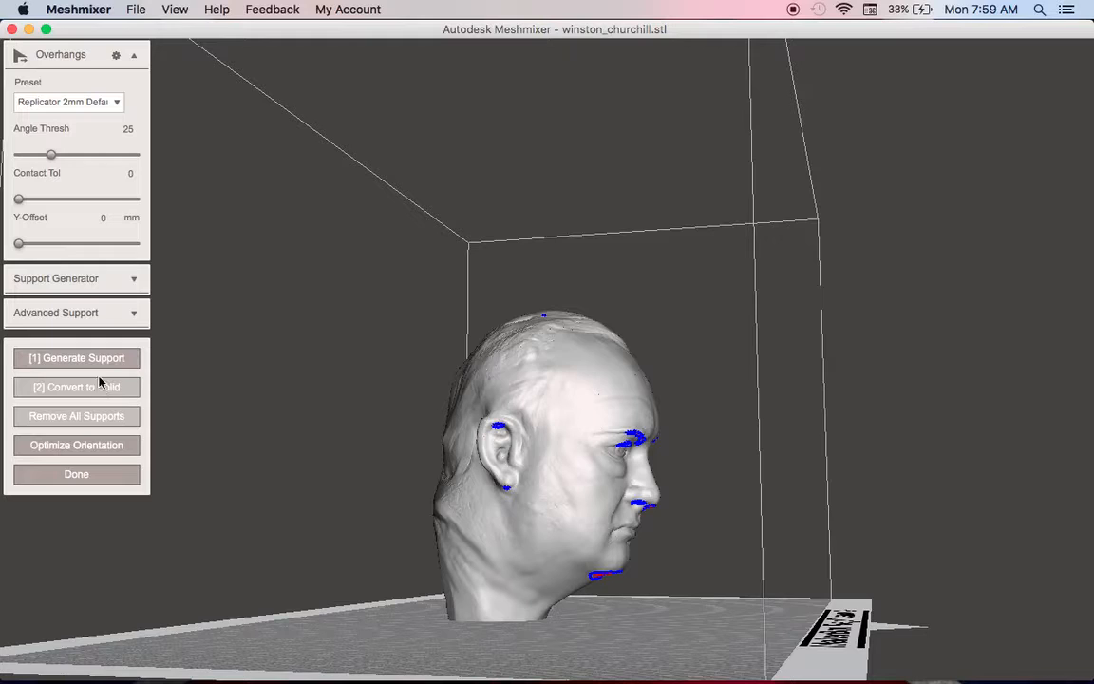
left_click(76, 357)
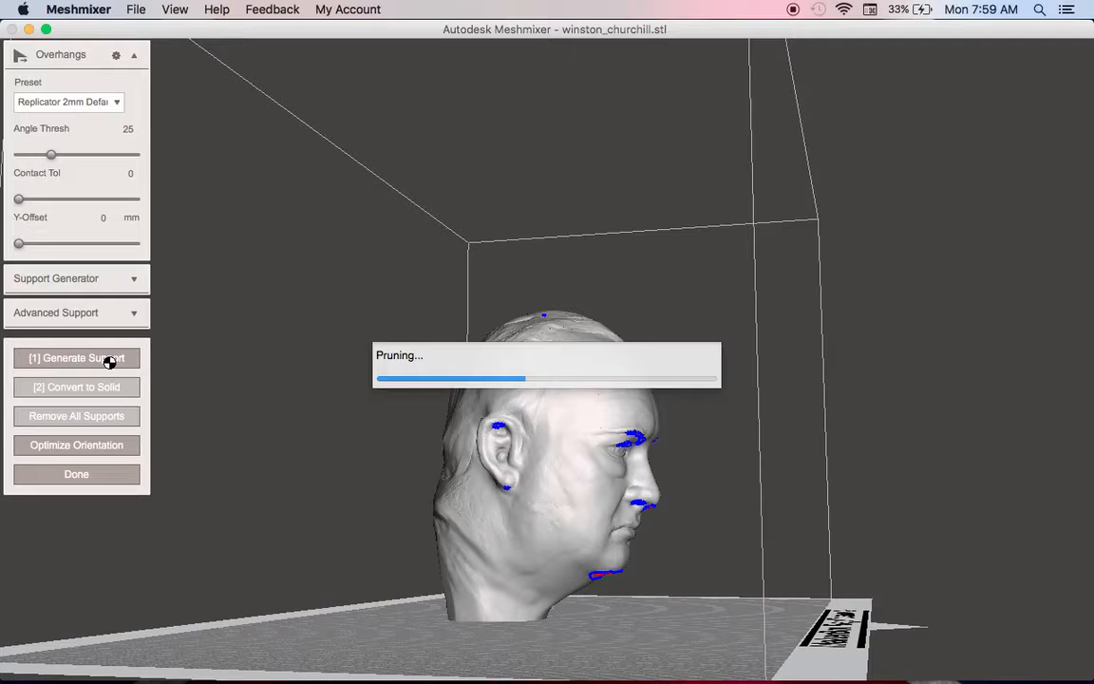
left_click(105, 358)
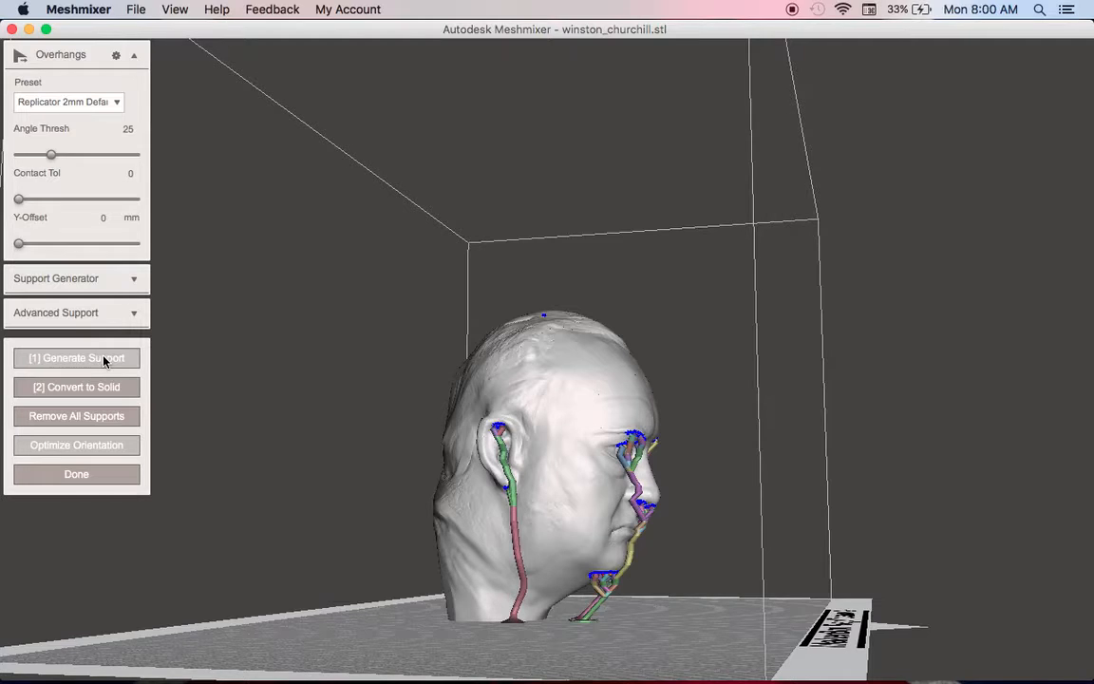
mouse_move(332, 558)
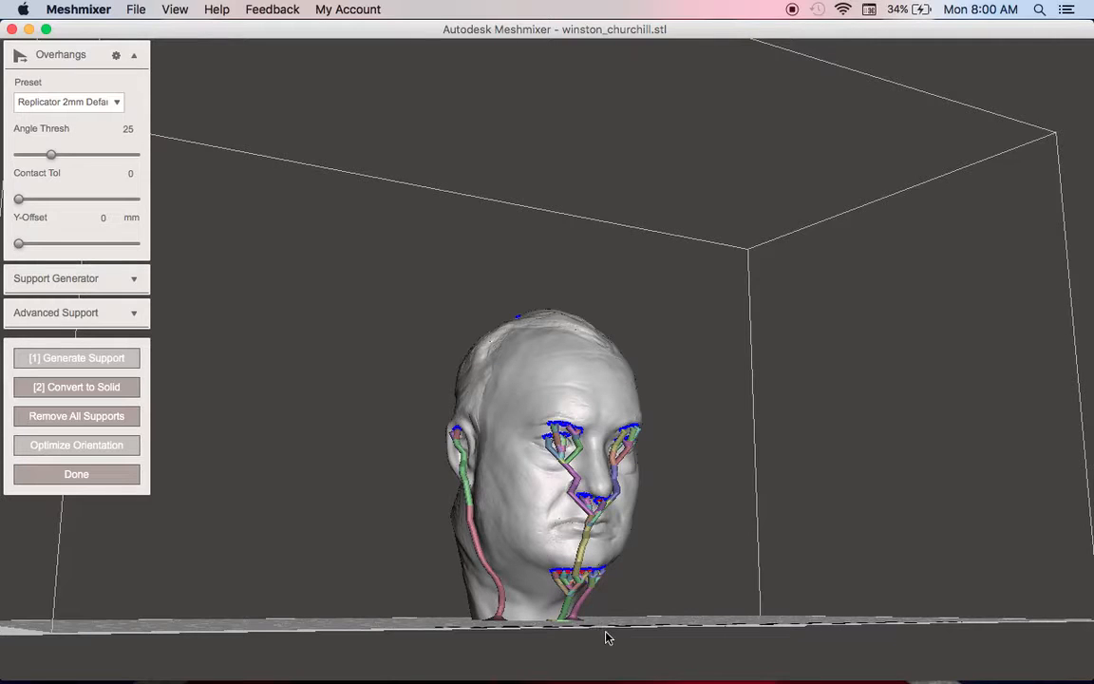
Orbit to the head's profile and add a manual support post from chin to platform
left_click_drag(607, 637, 644, 552)
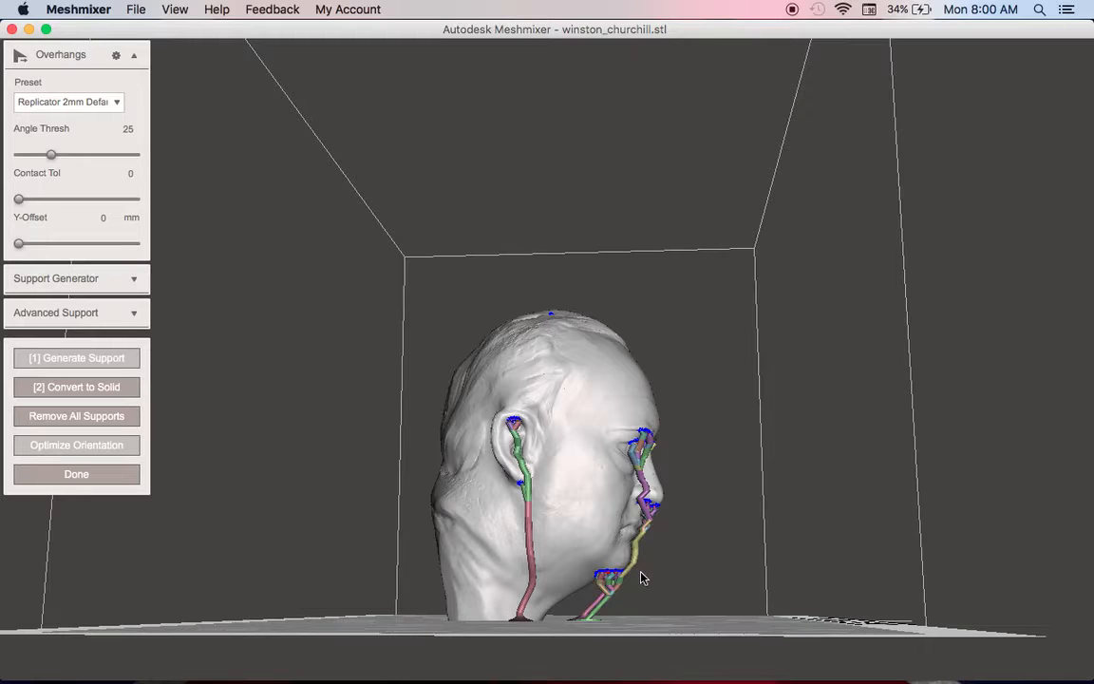
mouse_move(680, 638)
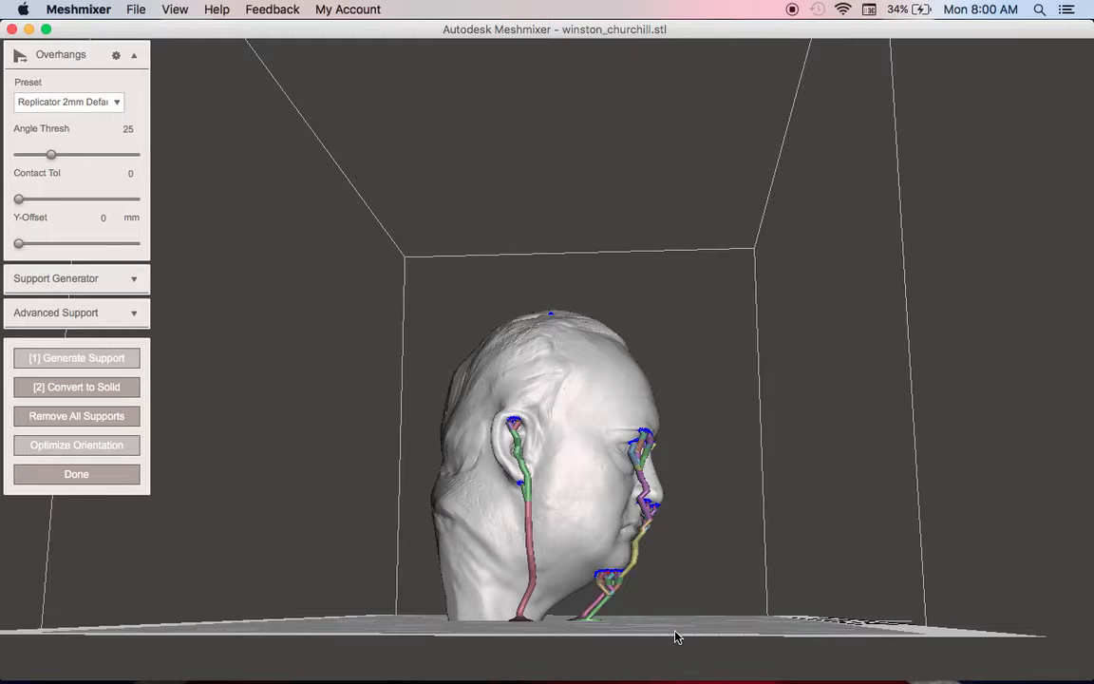
mouse_move(653, 633)
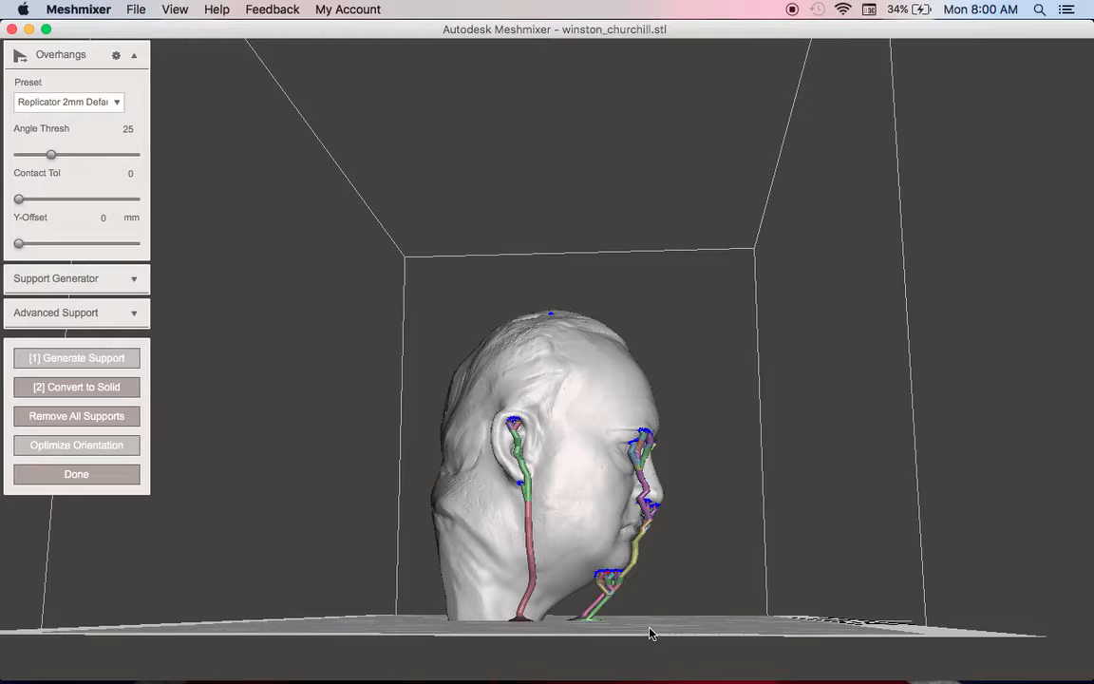
mouse_move(649, 605)
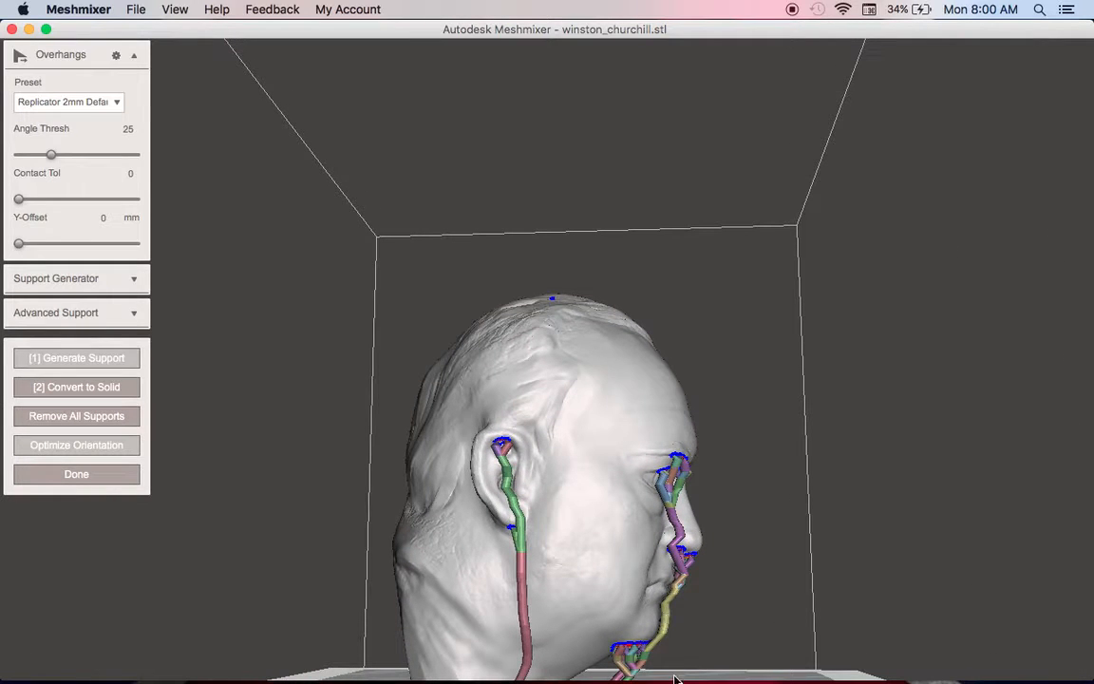
mouse_move(681, 634)
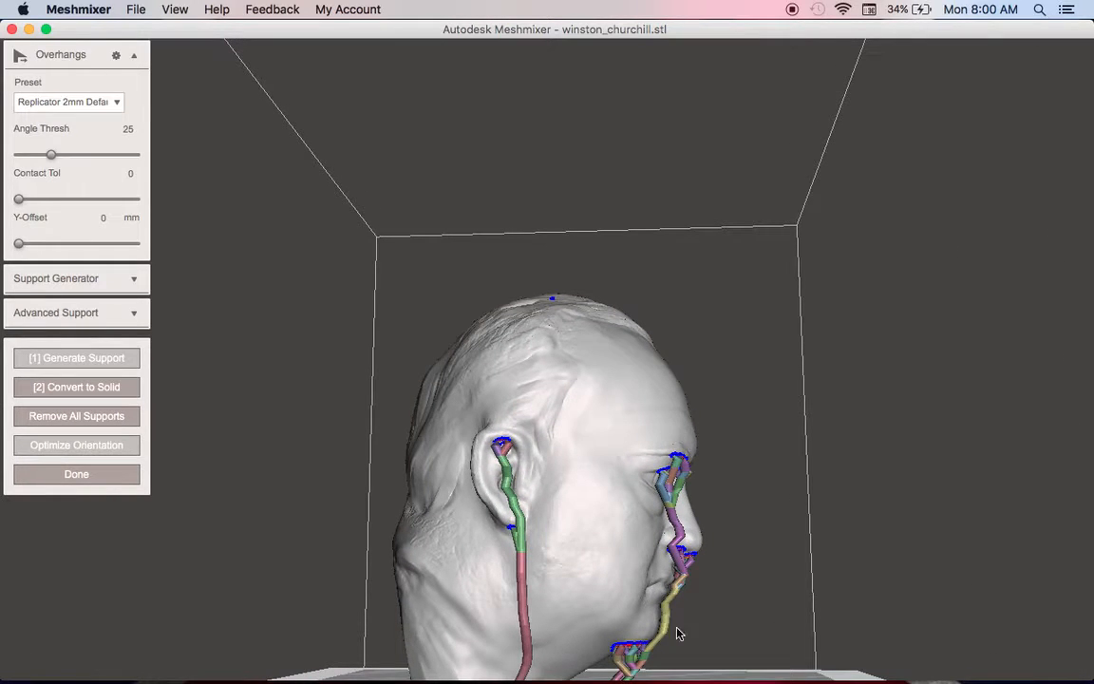
mouse_move(720, 631)
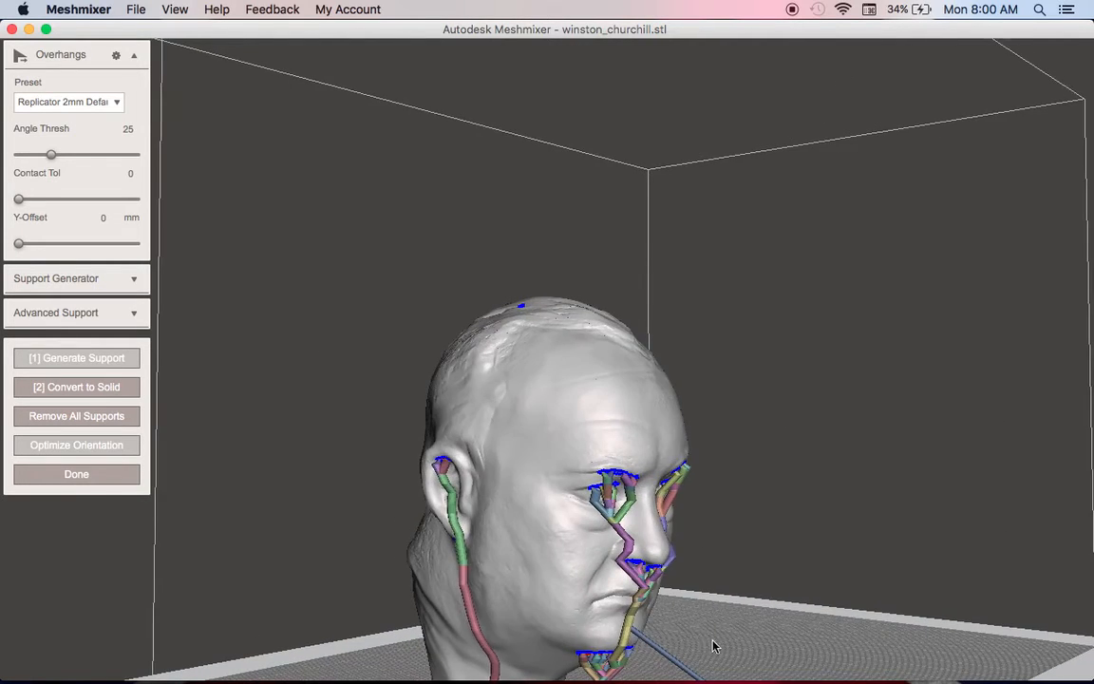
left_click_drag(714, 647, 765, 647)
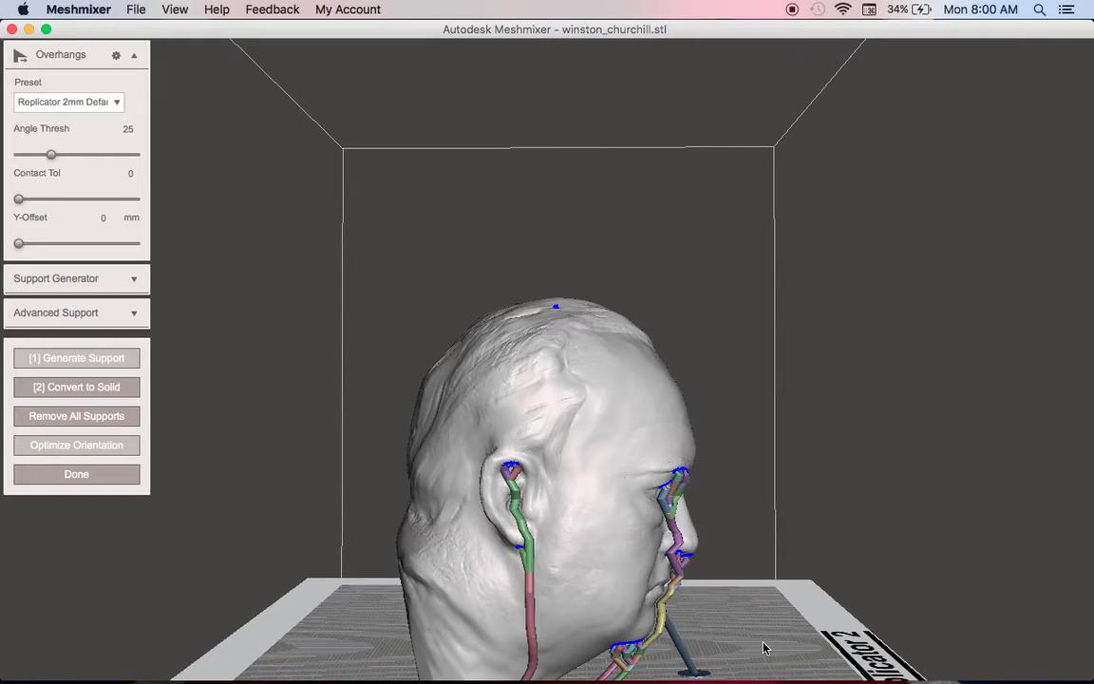
mouse_move(706, 651)
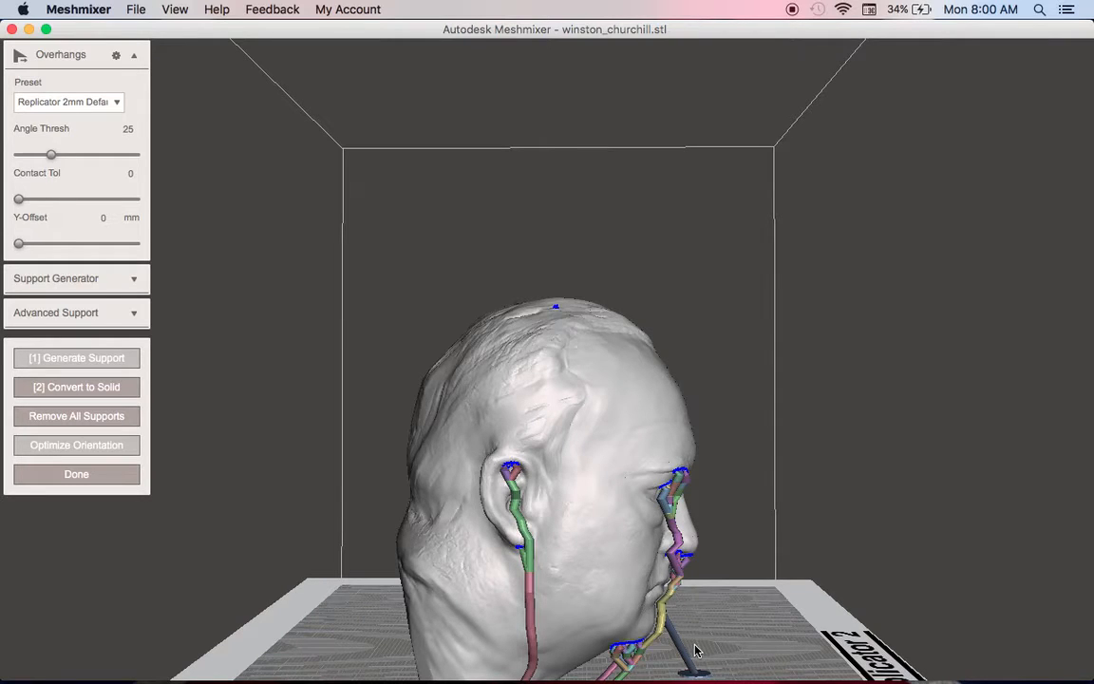
mouse_move(139, 318)
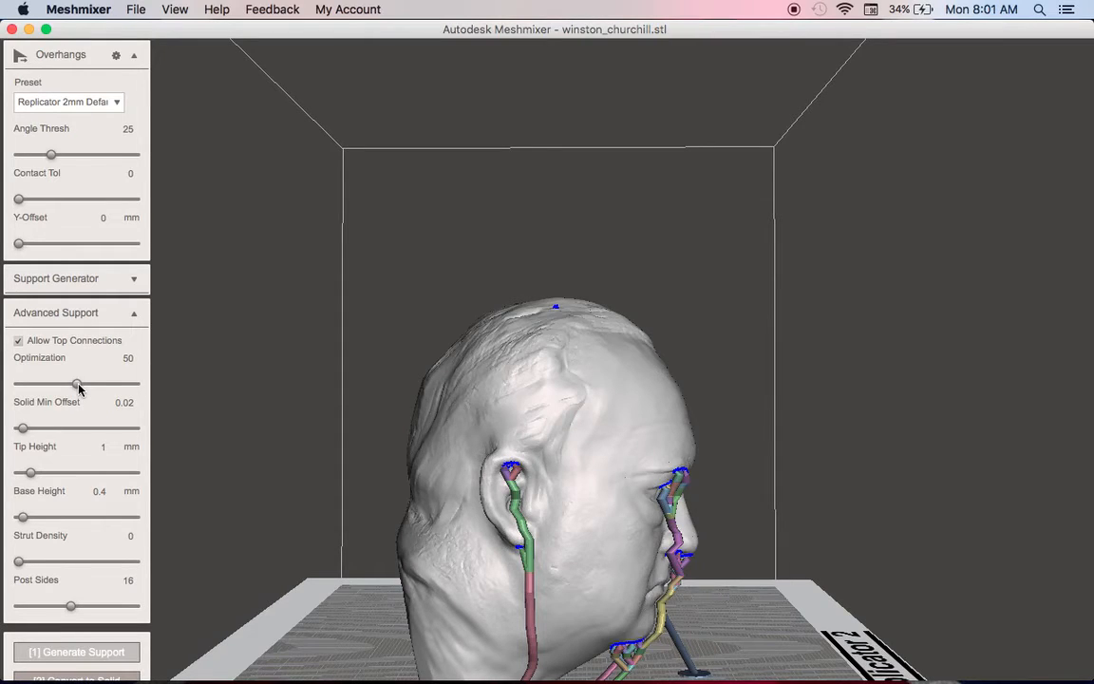
mouse_move(59, 440)
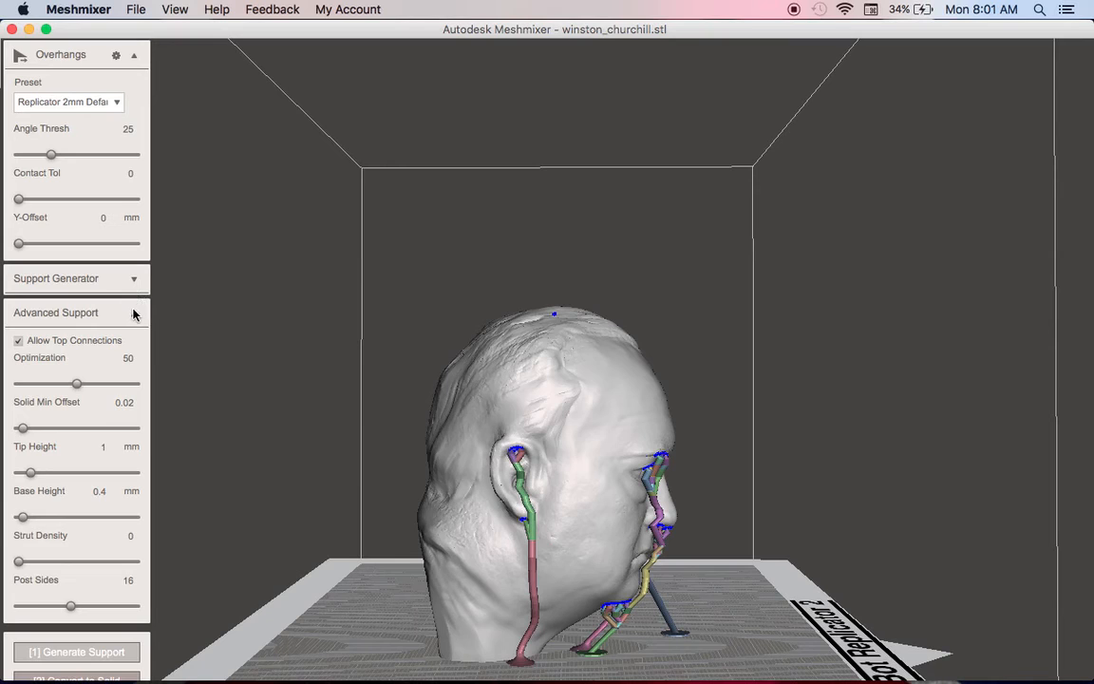
left_click(133, 313)
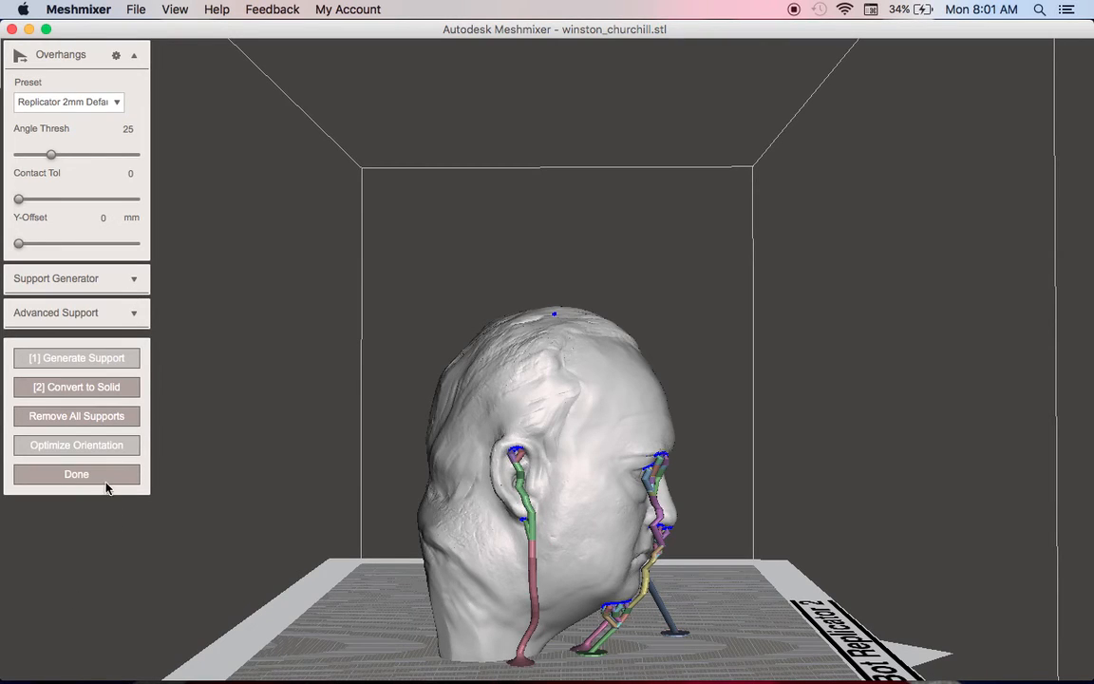
mouse_move(61, 467)
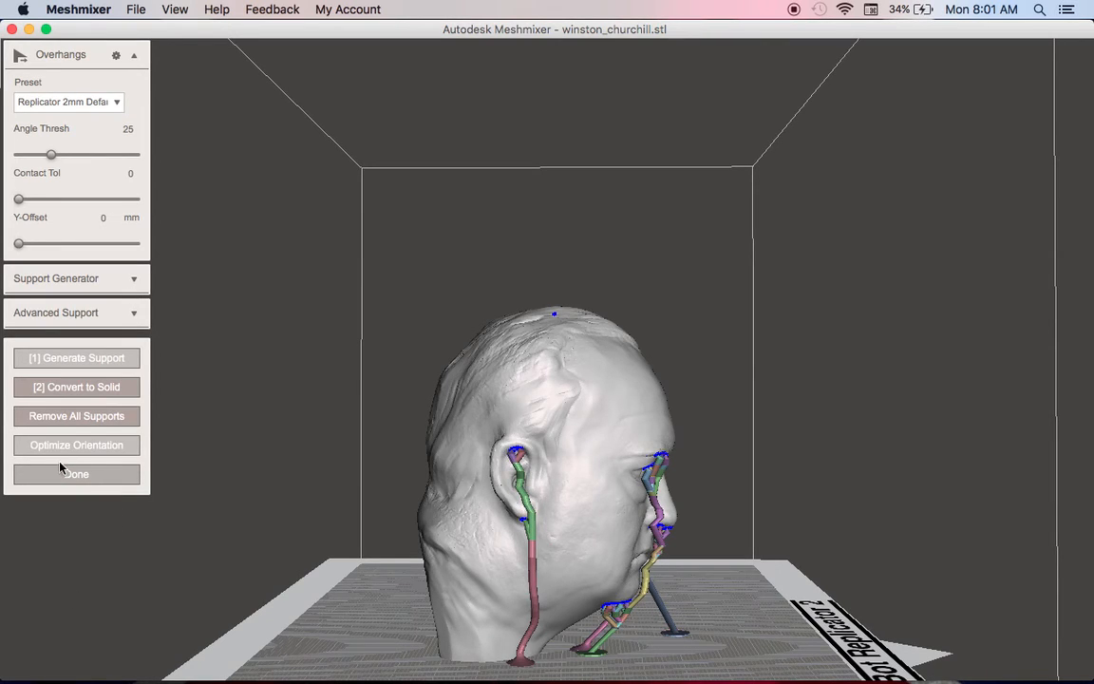
Accept the supports, then open Export Mesh, keep STL as the file type, and close it
left_click(76, 474)
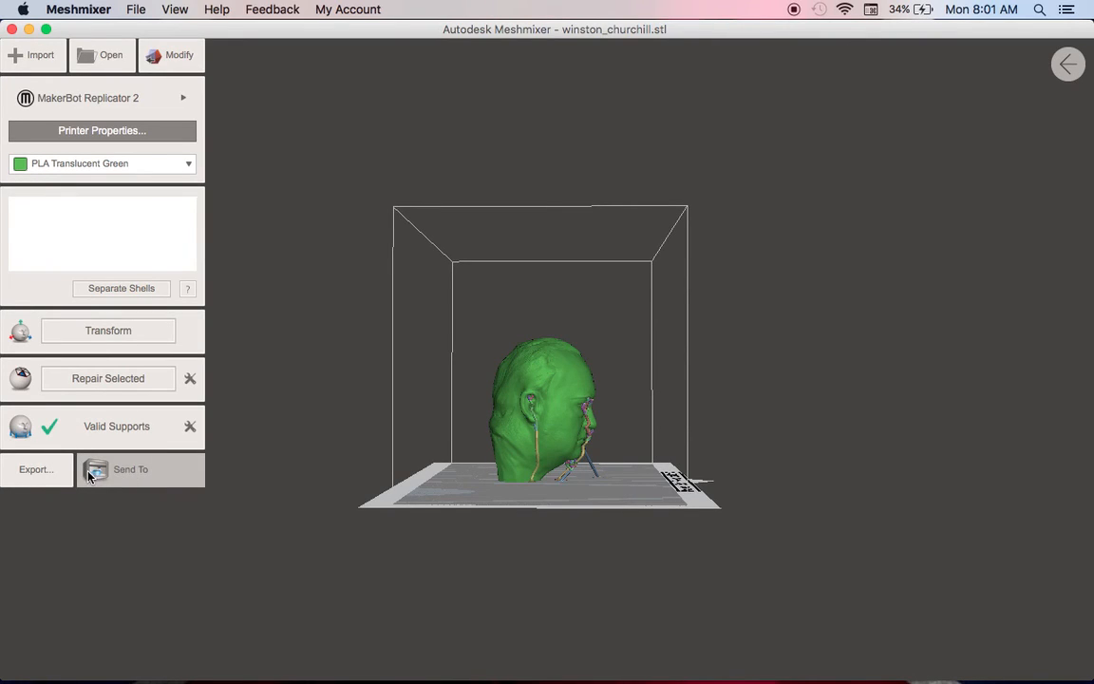
left_click(36, 469)
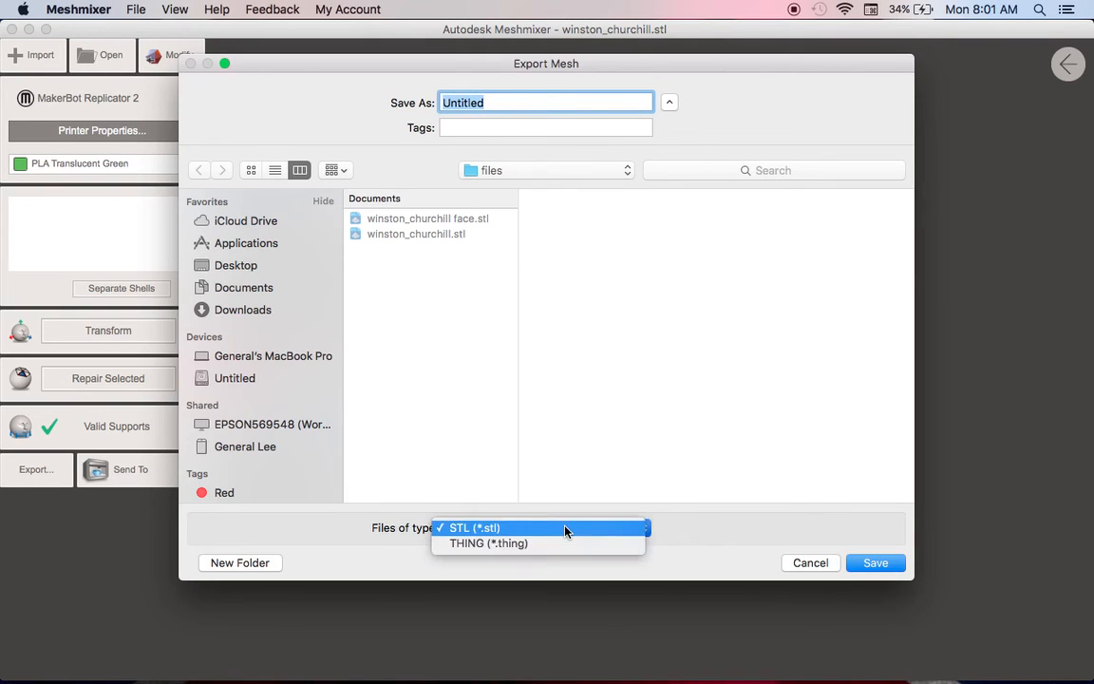
left_click(475, 528)
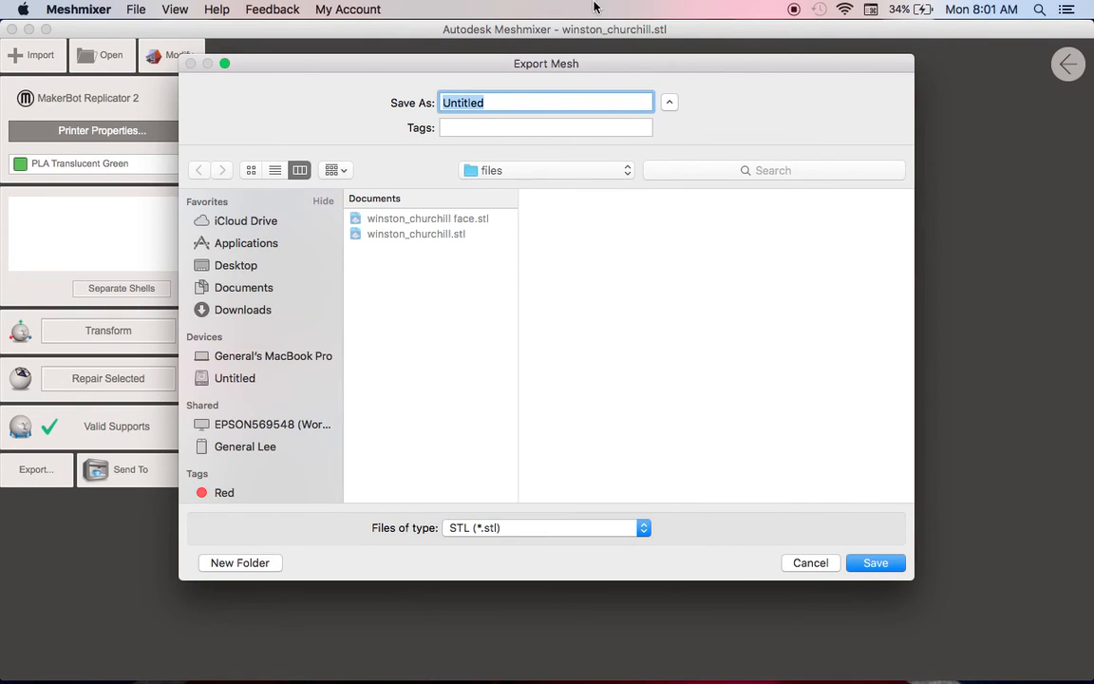
left_click(810, 562)
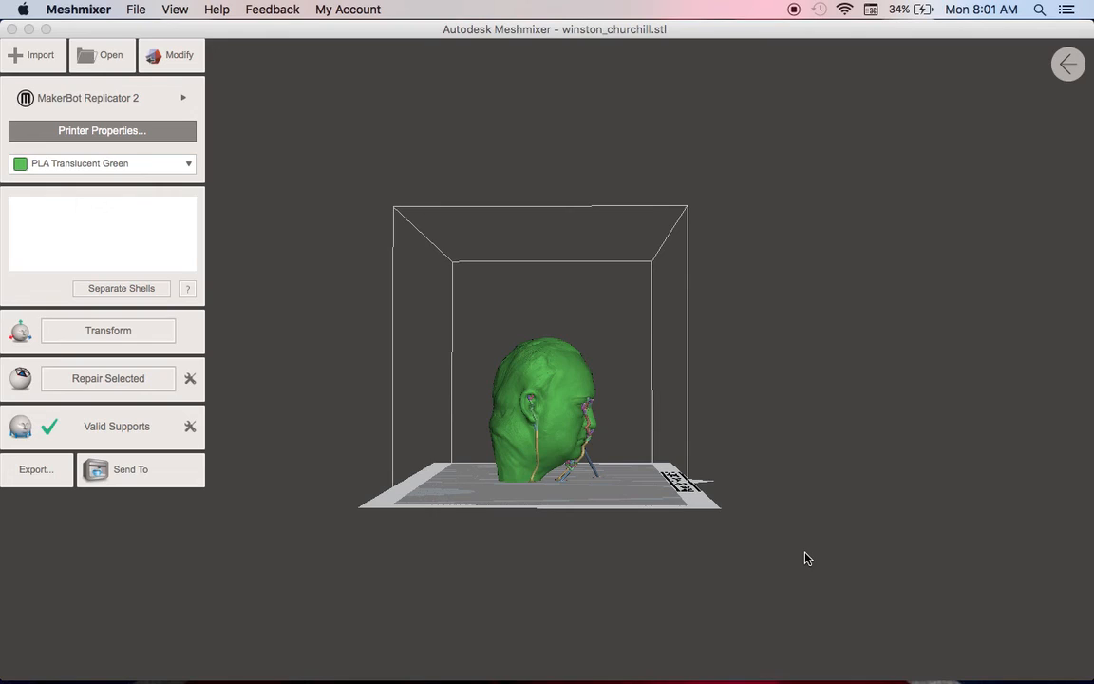